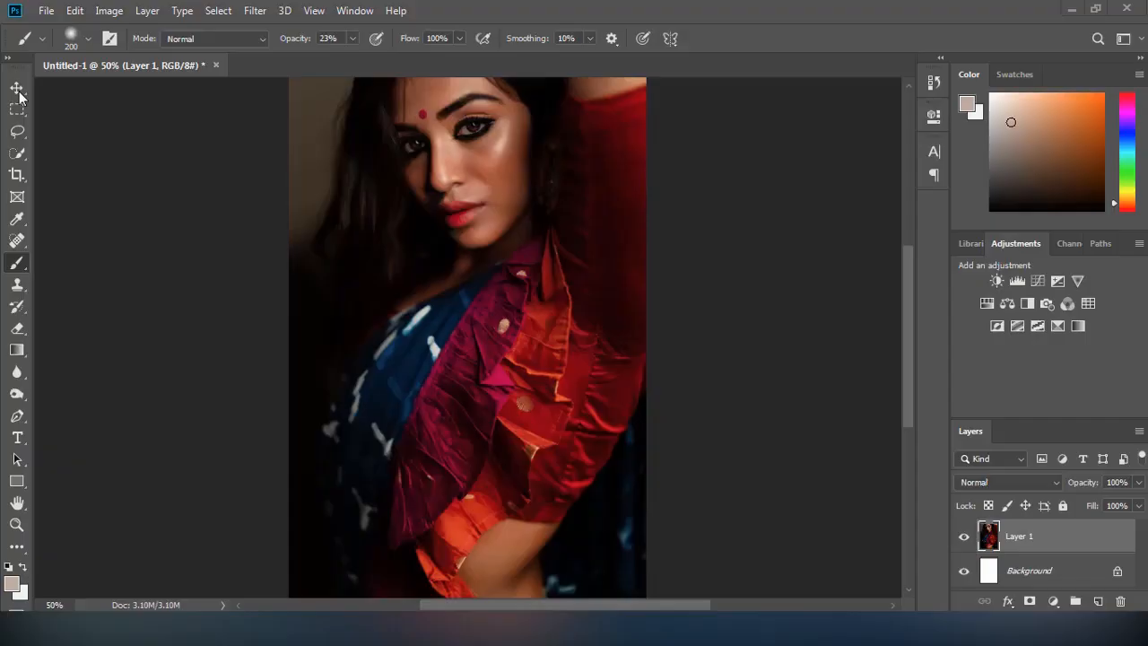
# - Add a Levels 1 adjustment layer with default settings above the portrait's Layer 1
pyautogui.click(16, 86)
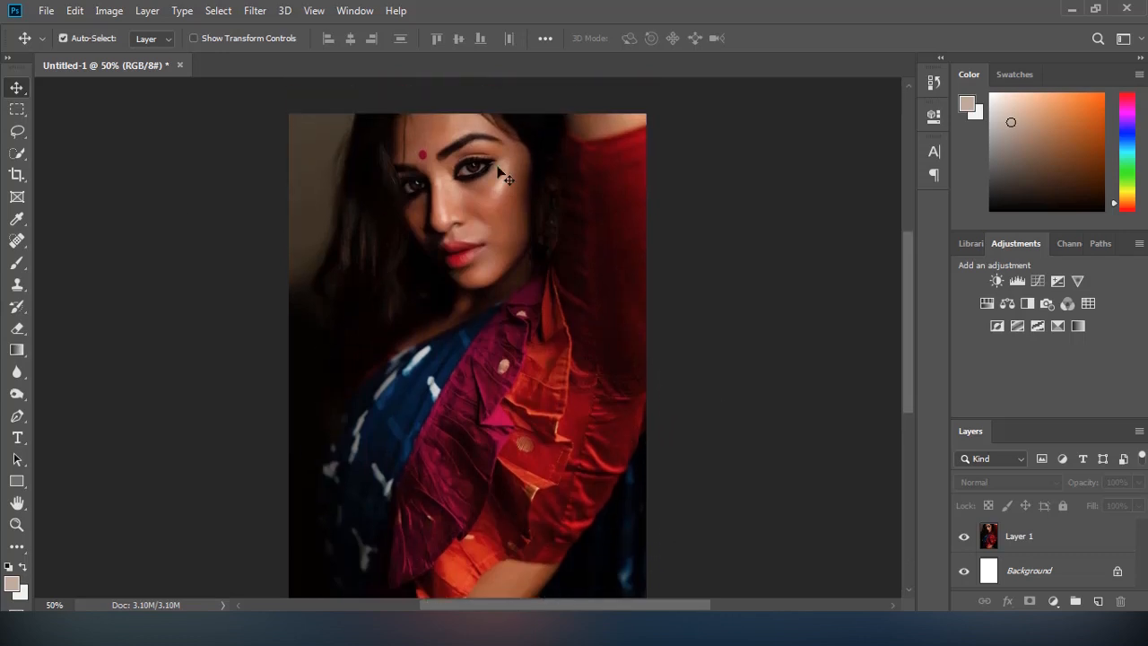
pyautogui.press('ctrl+=')
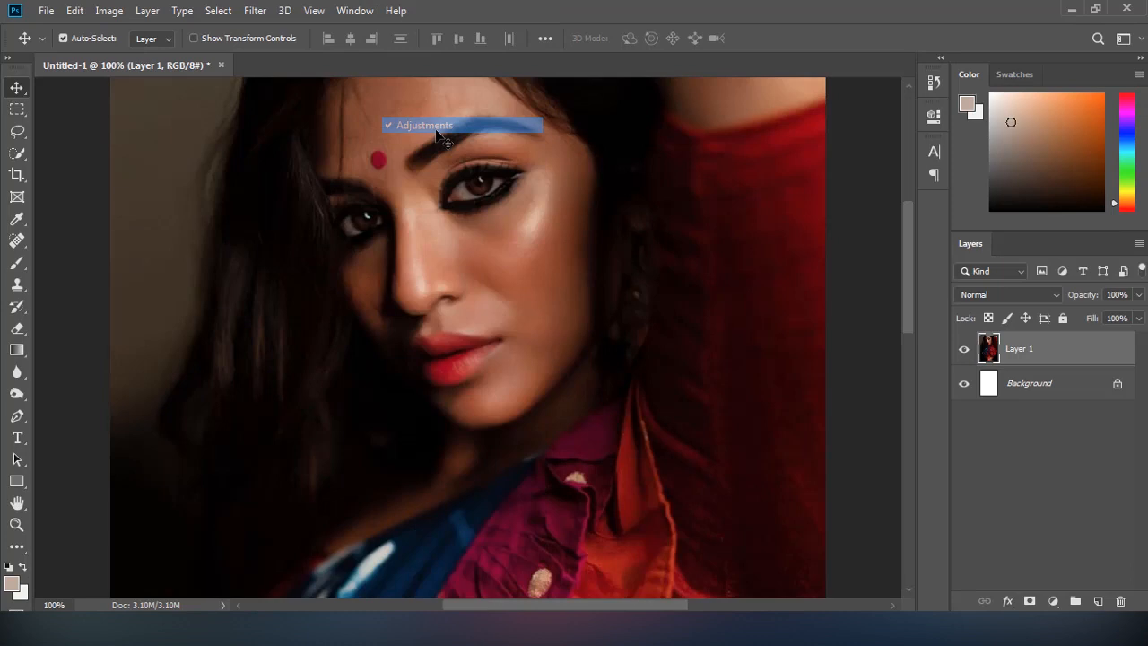
pyautogui.click(355, 11)
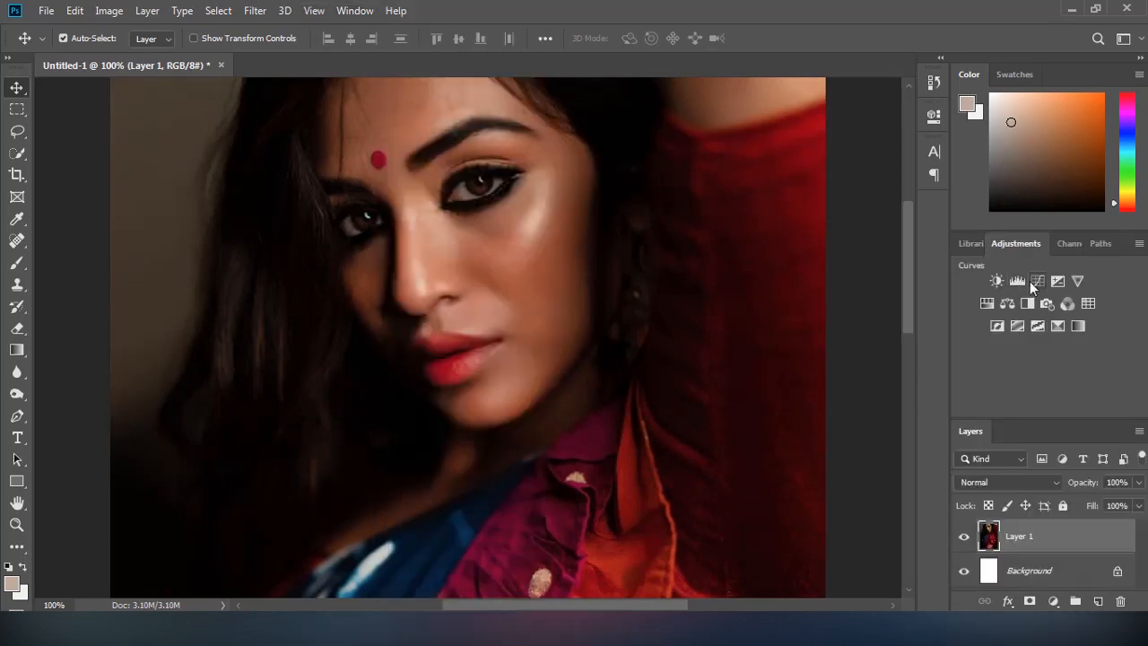
pyautogui.click(1017, 280)
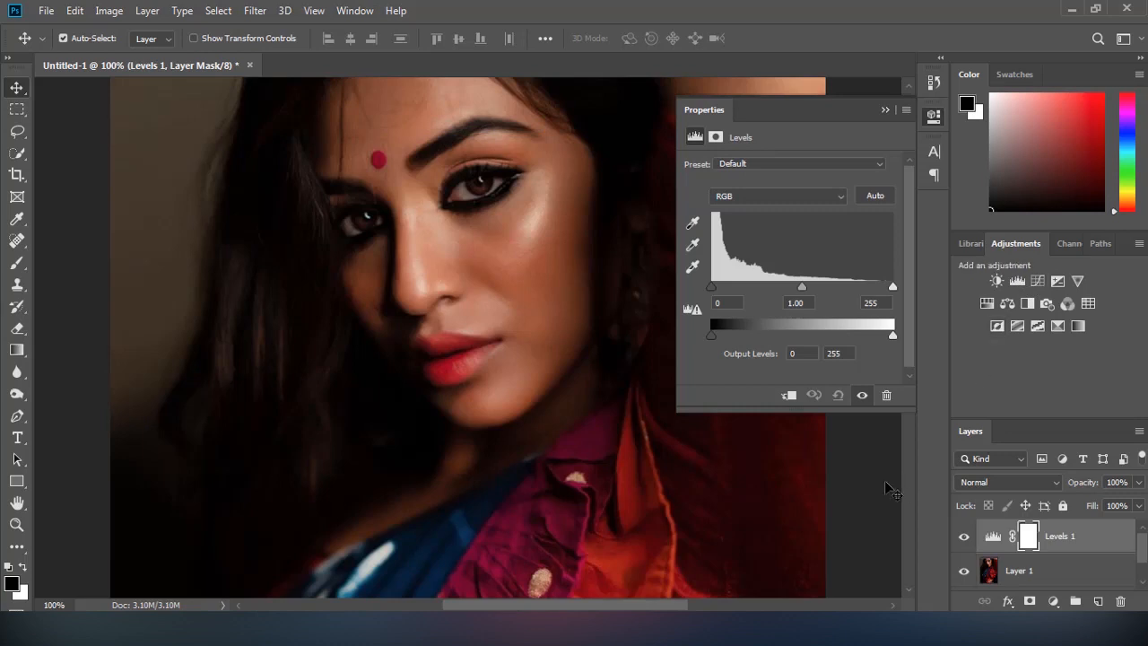
pyautogui.moveTo(850, 297)
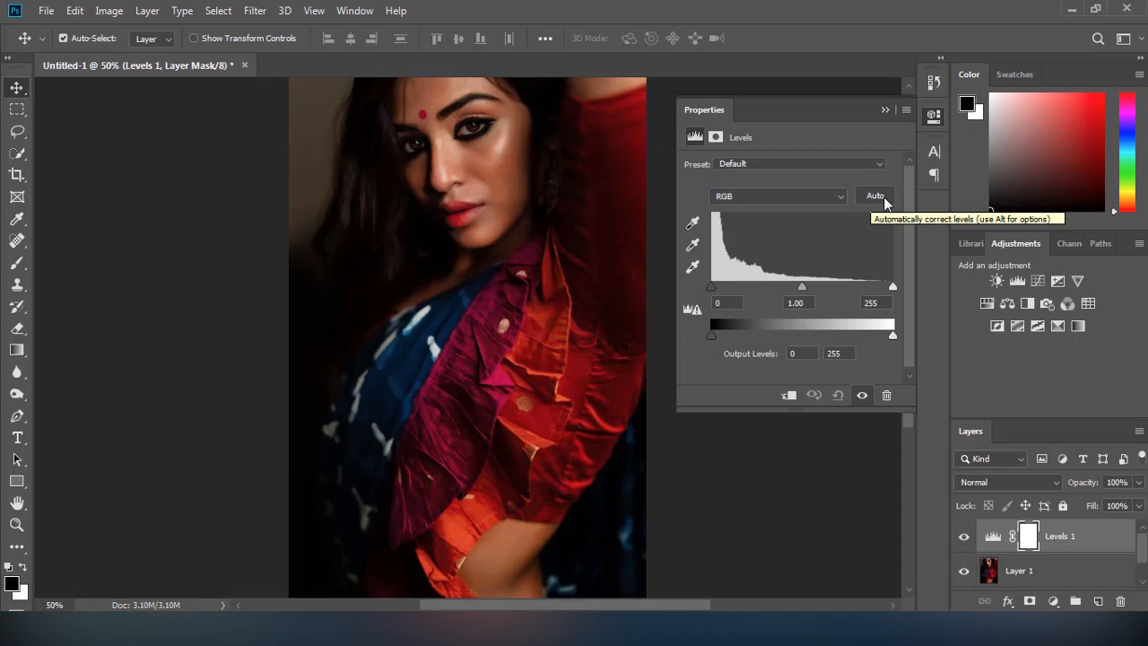
pyautogui.moveTo(882, 199)
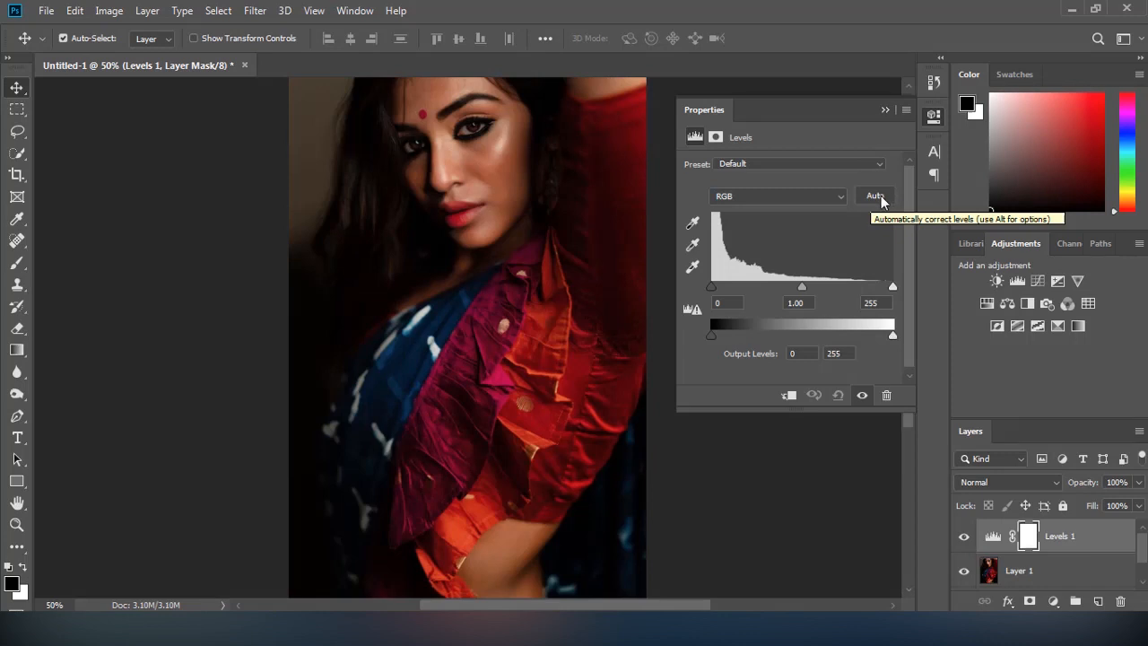
# - Run Auto on Levels 1, try the Darker preset, then settle on Midtones Brighter
pyautogui.click(875, 195)
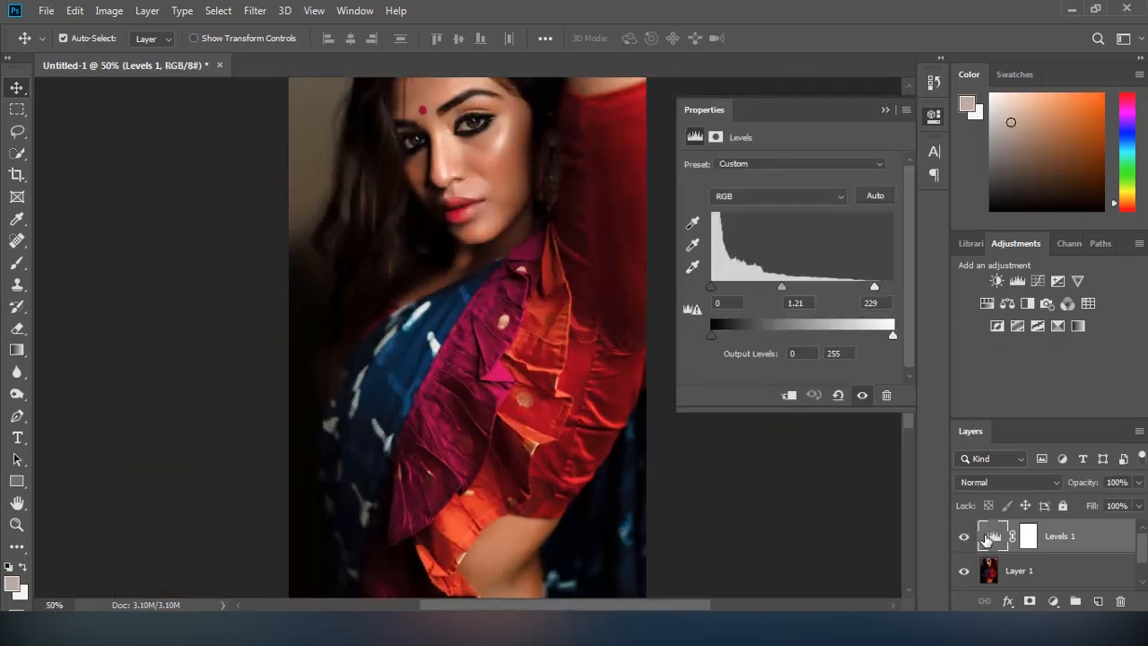
pyautogui.click(798, 163)
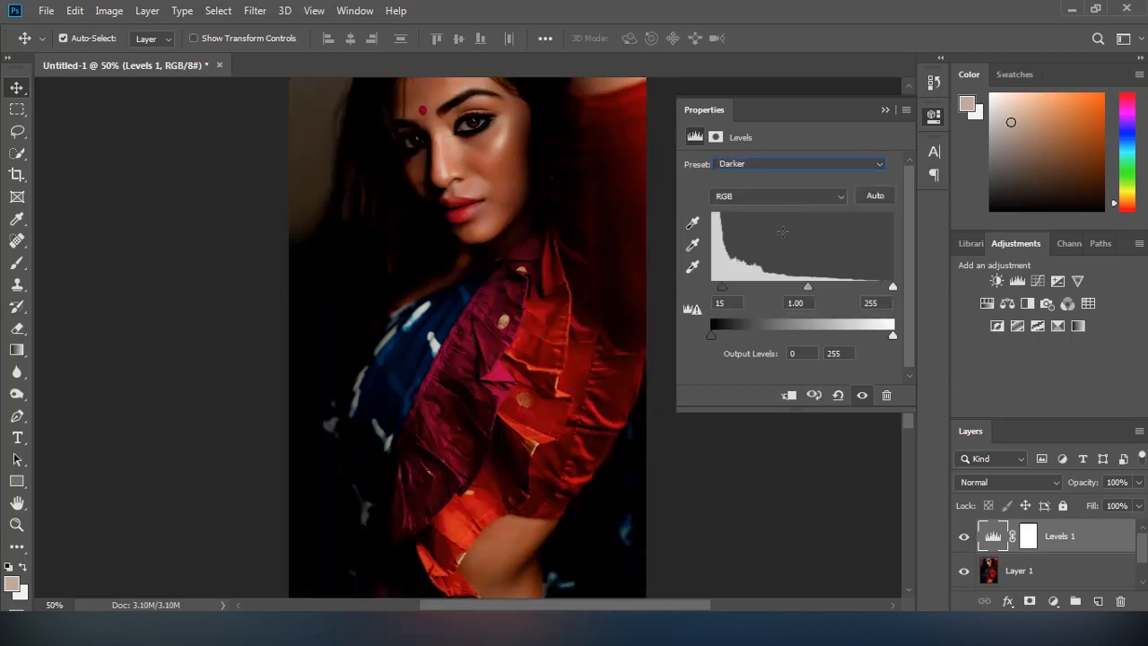
pyautogui.click(798, 163)
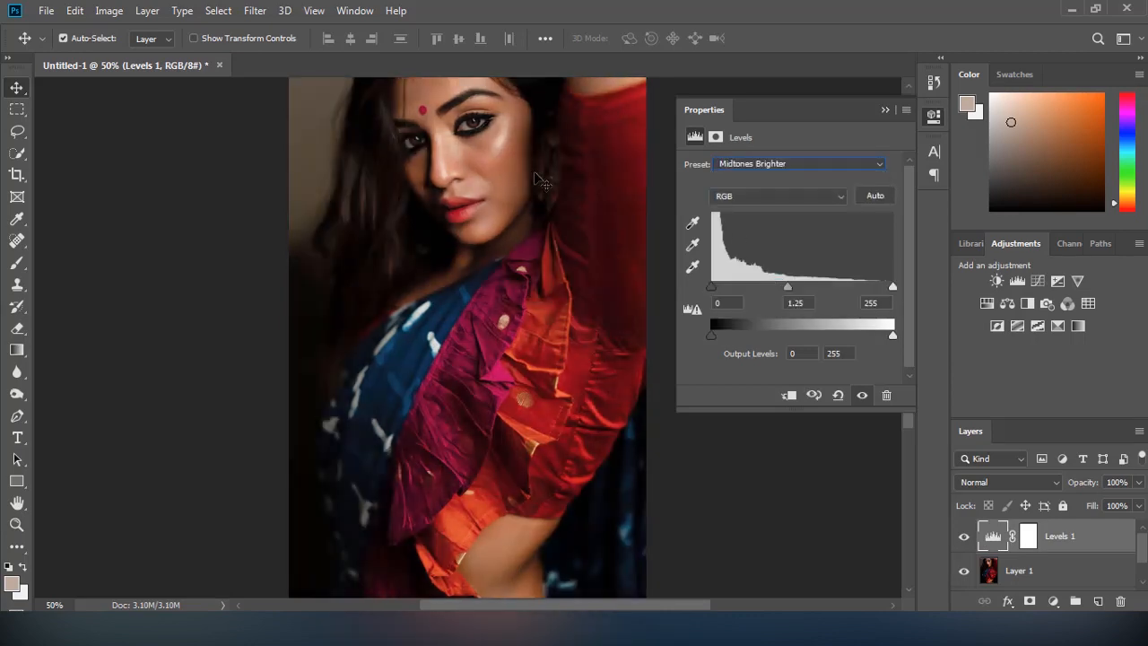